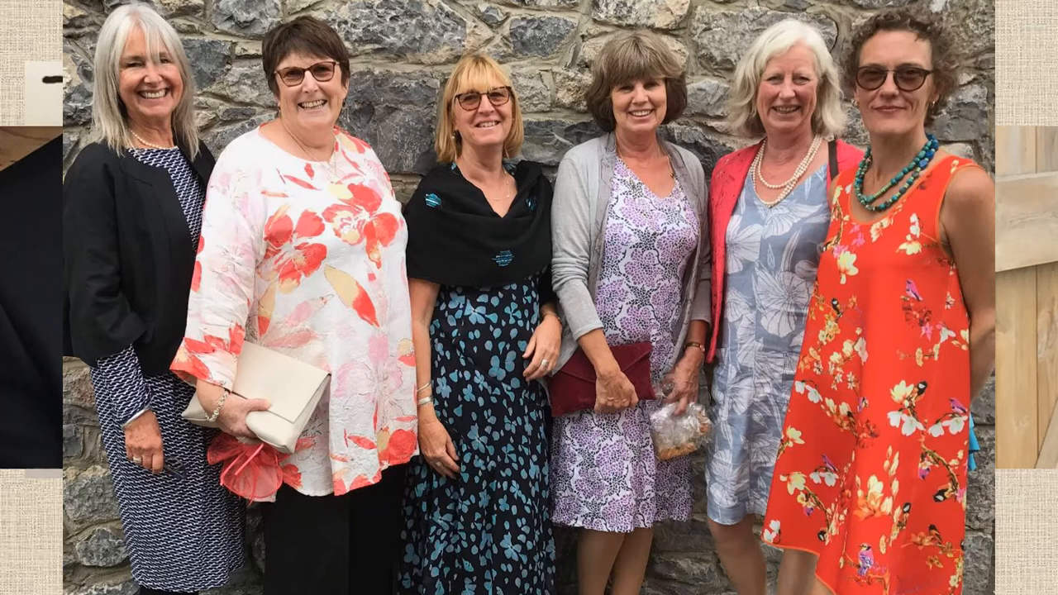
key(Right)
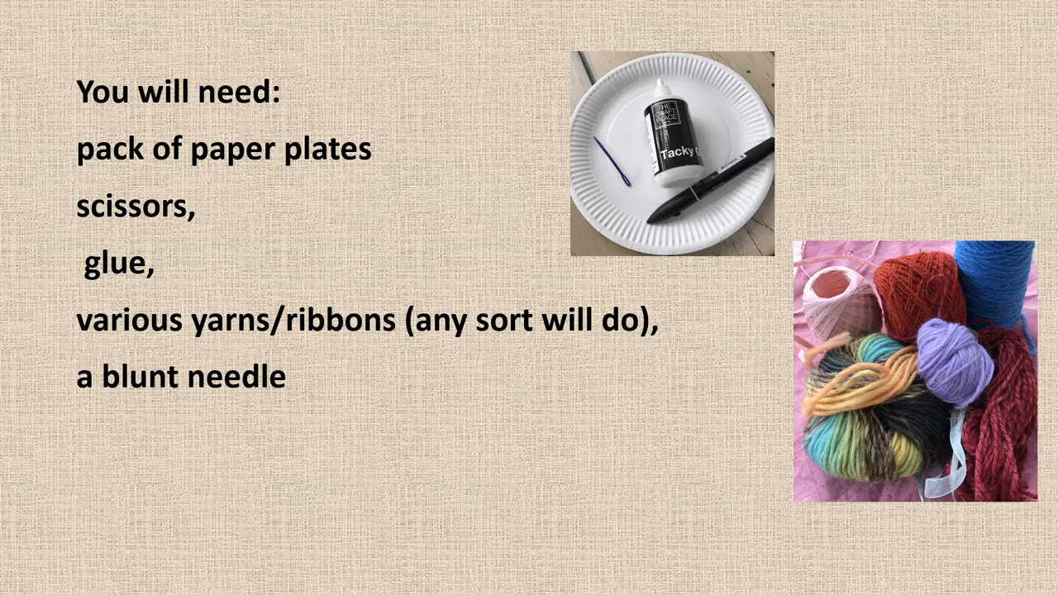
key(Right)
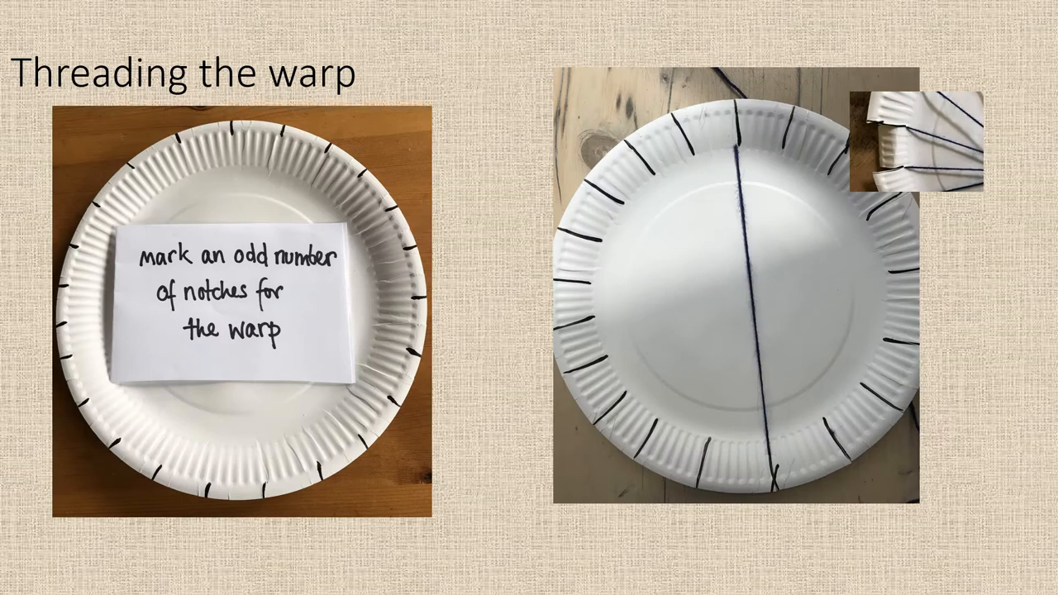